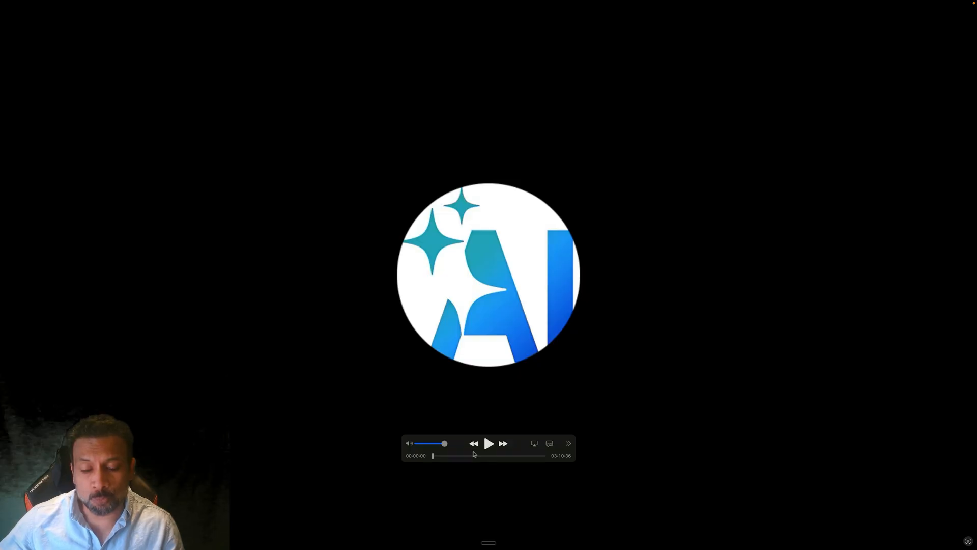
# - Start playback and advance the recording to the ChatGPT answer on AI job losses
pyautogui.click(488, 444)
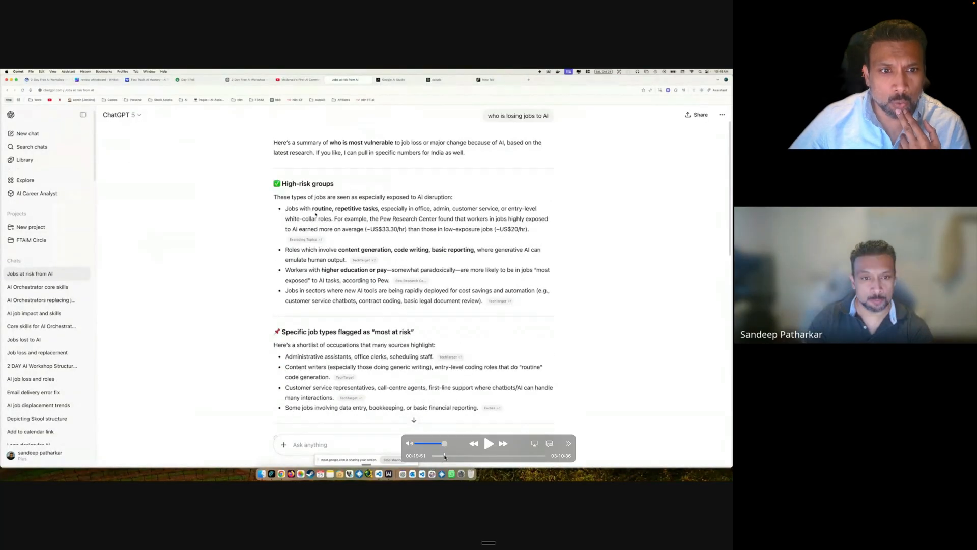
# - Scroll the 'Jobs at risk from AI' answer down to its 'In short' summary
pyautogui.click(28, 133)
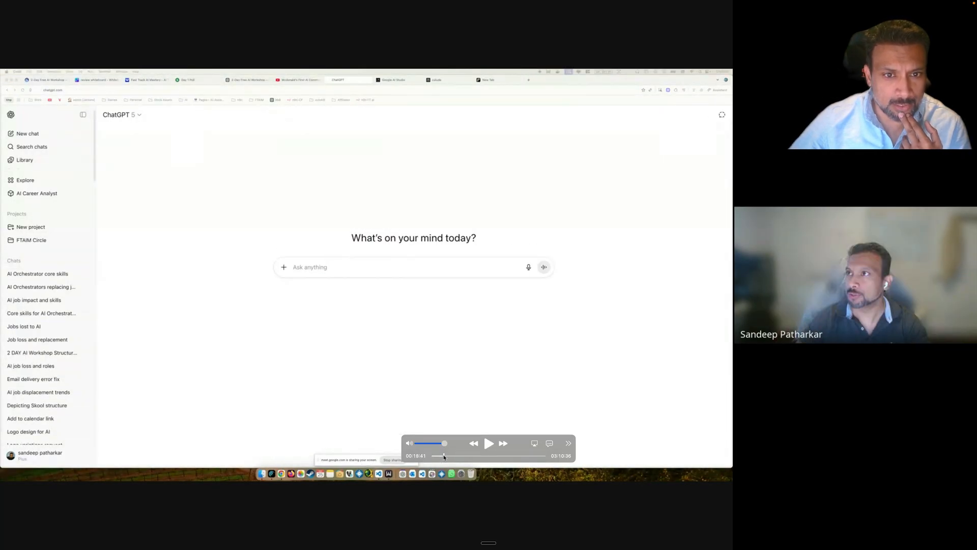
pyautogui.click(30, 273)
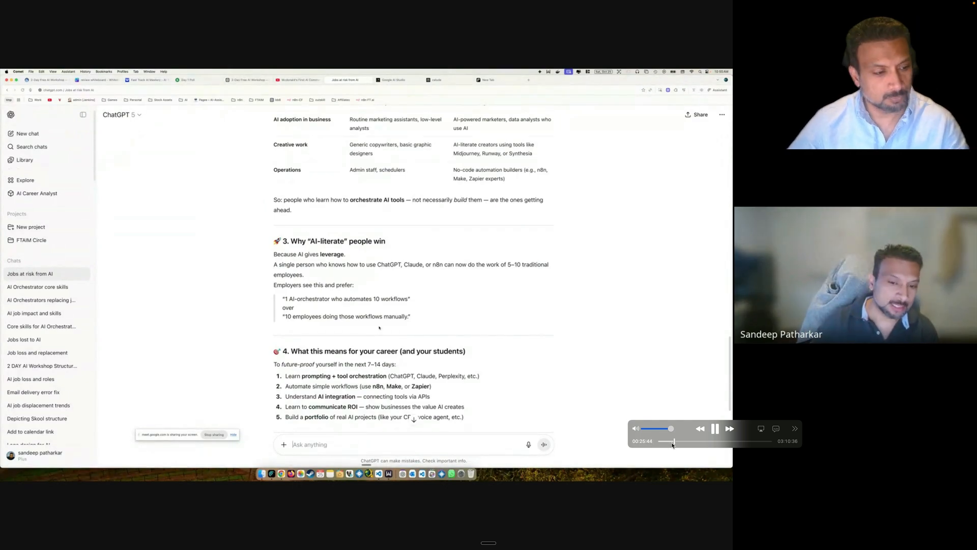
pyautogui.scroll(-3)
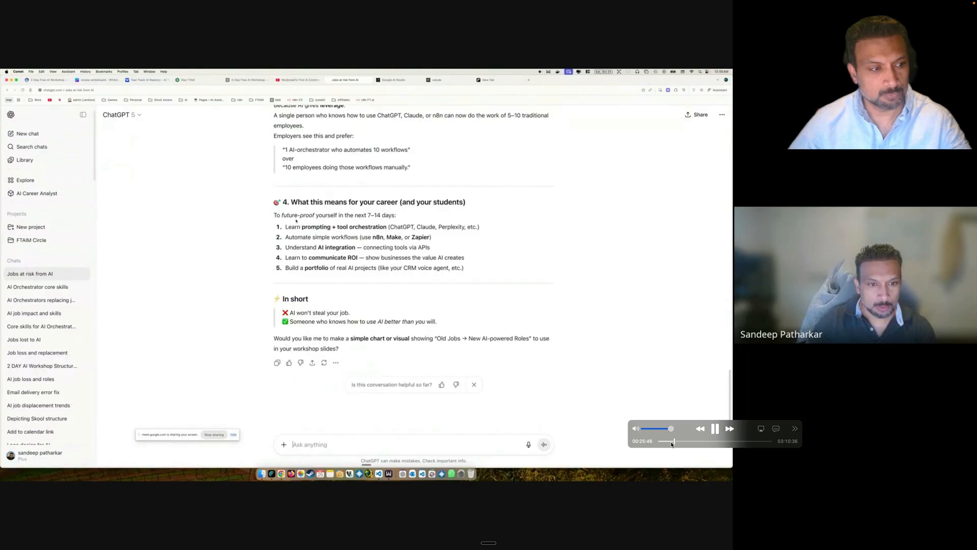
pyautogui.moveTo(275, 215); pyautogui.dragTo(464, 267)
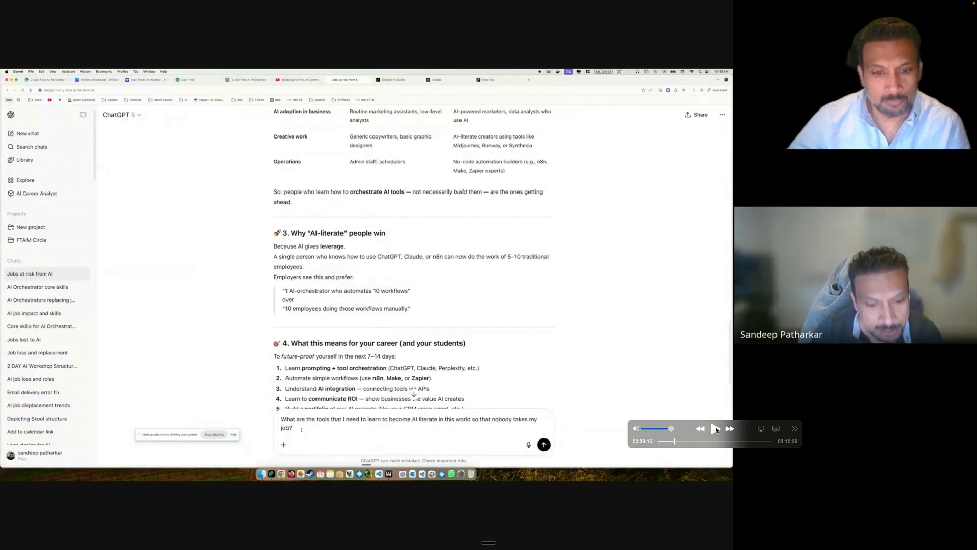
# - Pause on the AI-literacy tools question, then resume to ChatGPT's prompting-frameworks reply
pyautogui.click(714, 428)
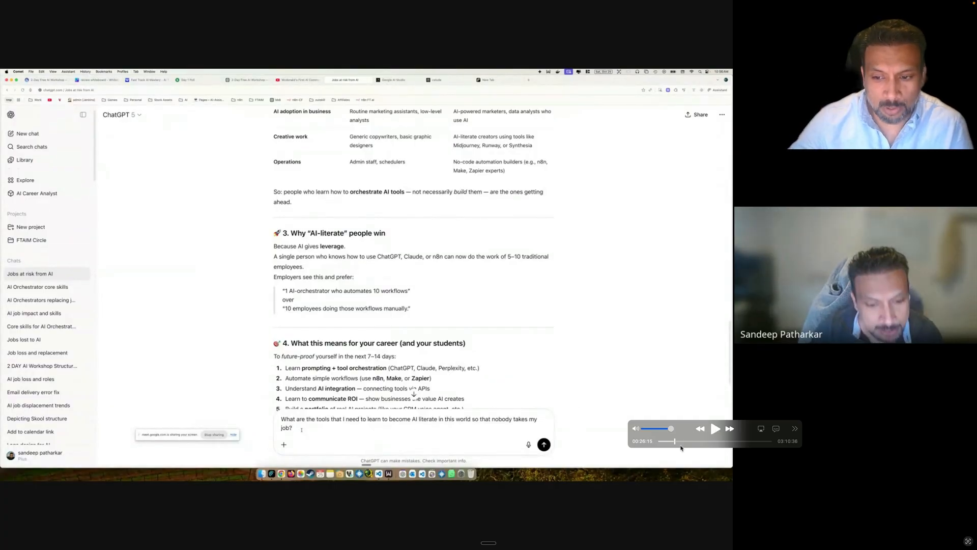
pyautogui.click(25, 203)
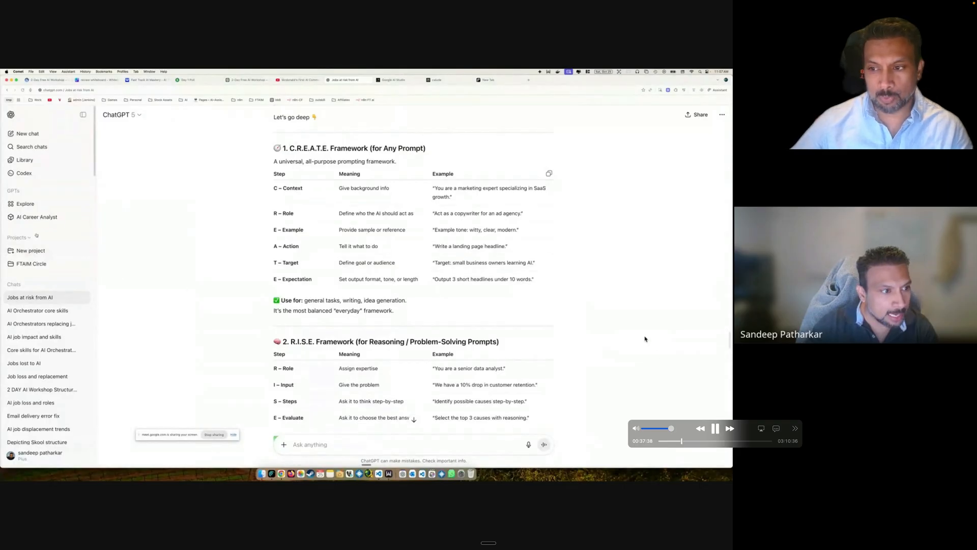
# - Advance to the C.R.E.A.T.E. and R.I.S.E. prompting framework tables
pyautogui.click(37, 216)
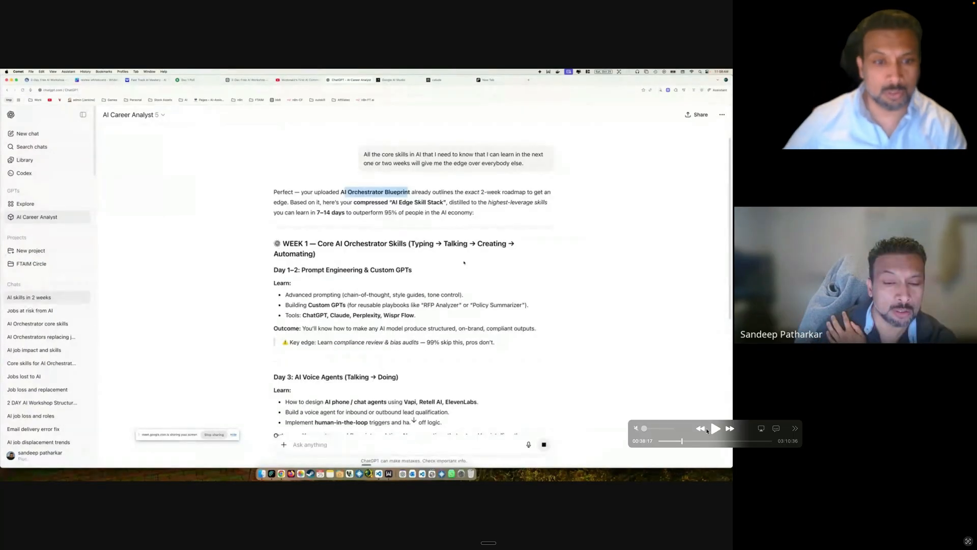
# - Resume playback and scroll the two-week roadmap through Week 1, Days 4–7
pyautogui.click(715, 428)
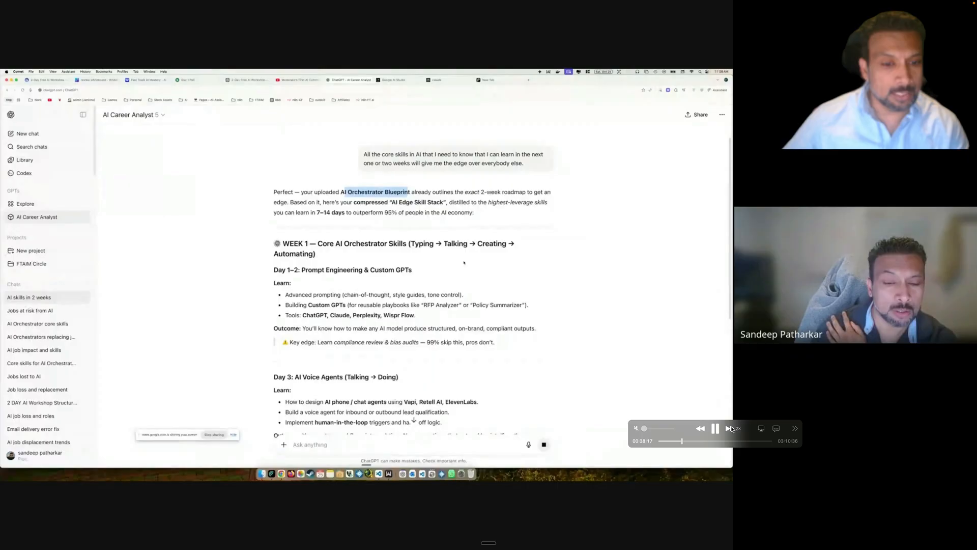
pyautogui.scroll(-3)
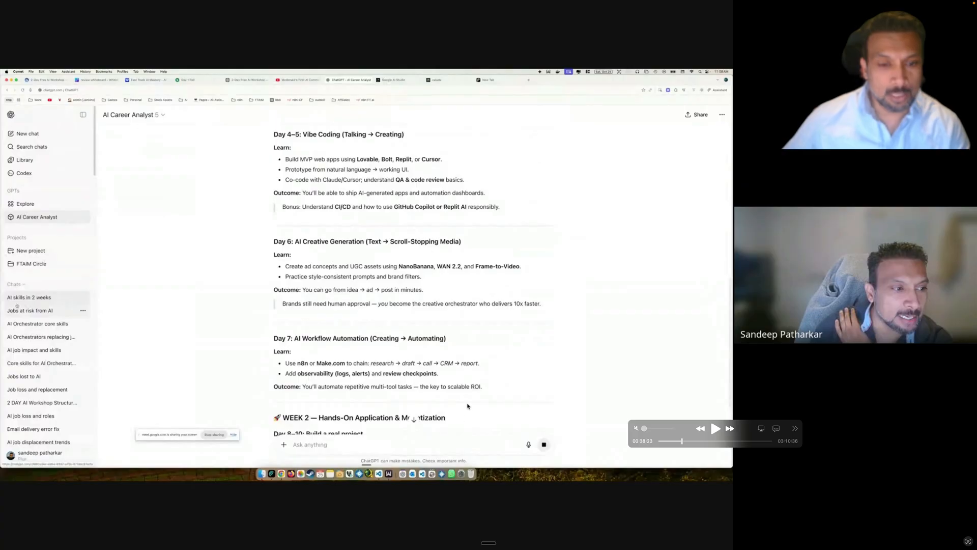
pyautogui.moveTo(517, 329)
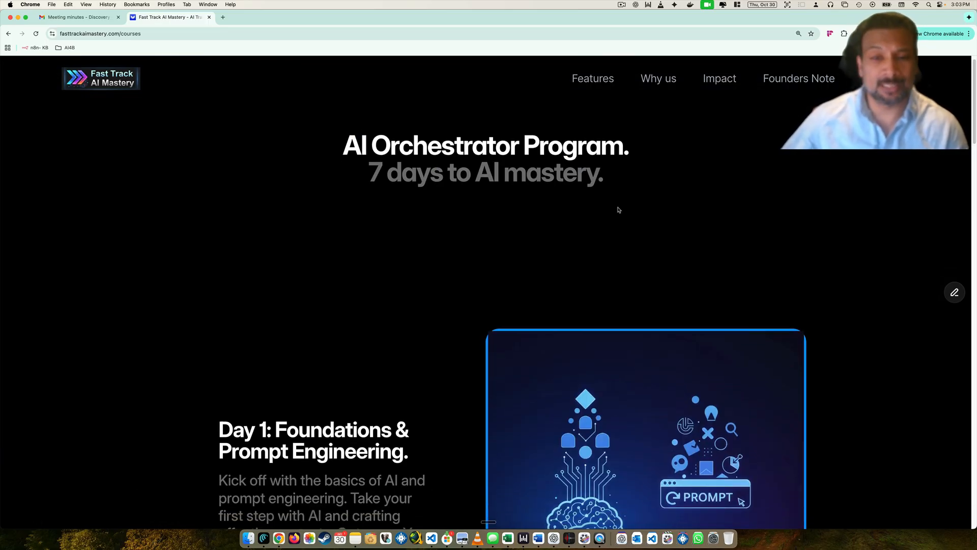
# - Scroll the AI Orchestrator Program page from Day 1 Foundations to Day 7 Monetization & Integration
pyautogui.scroll(-3)
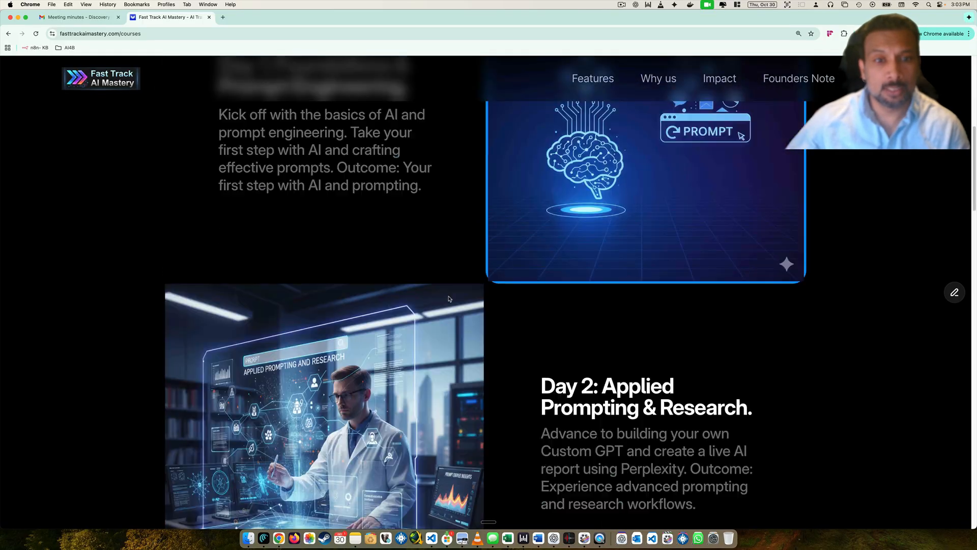
pyautogui.scroll(-3)
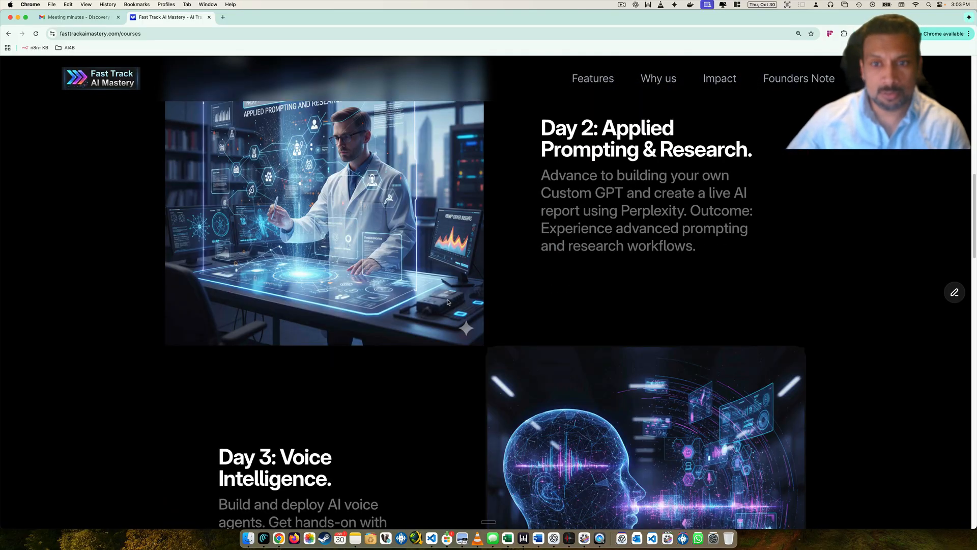
pyautogui.scroll(-3)
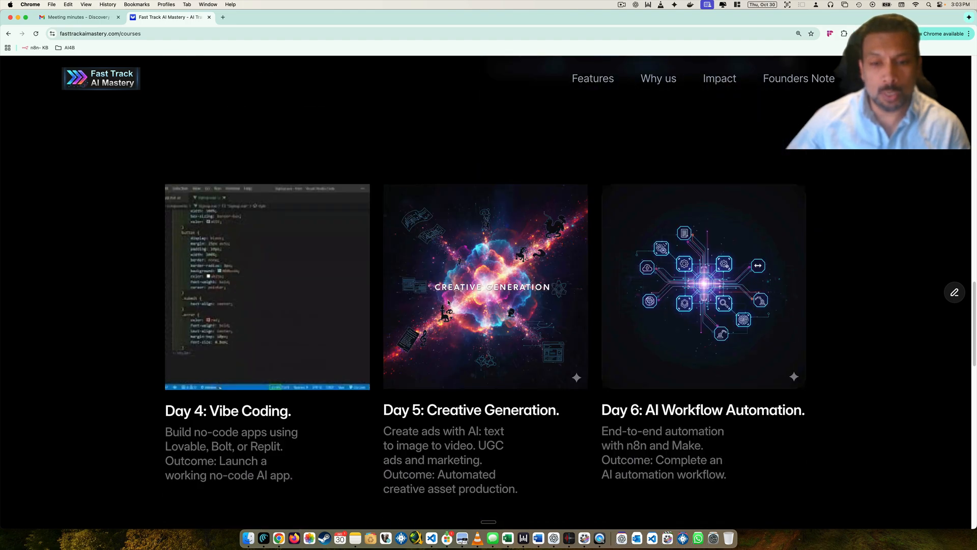
pyautogui.scroll(-3)
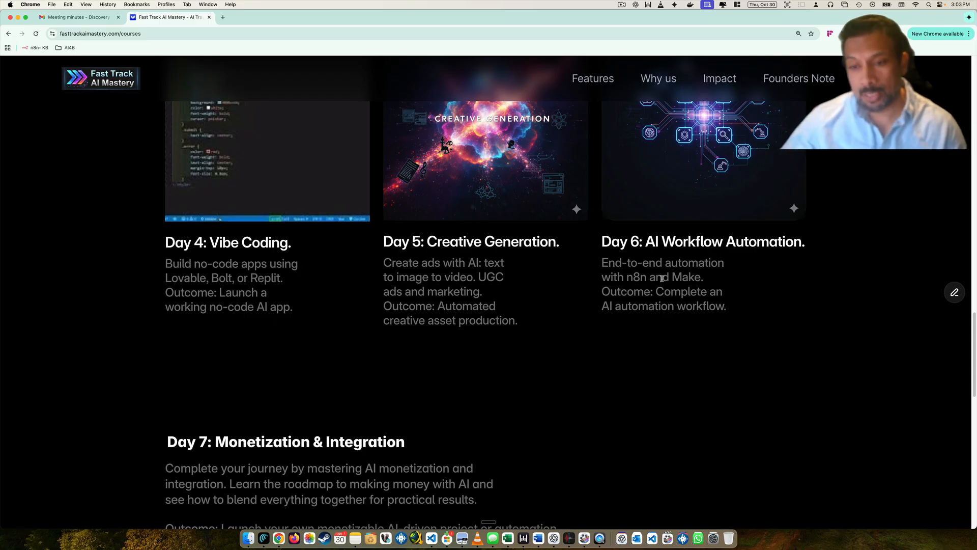
pyautogui.scroll(-3)
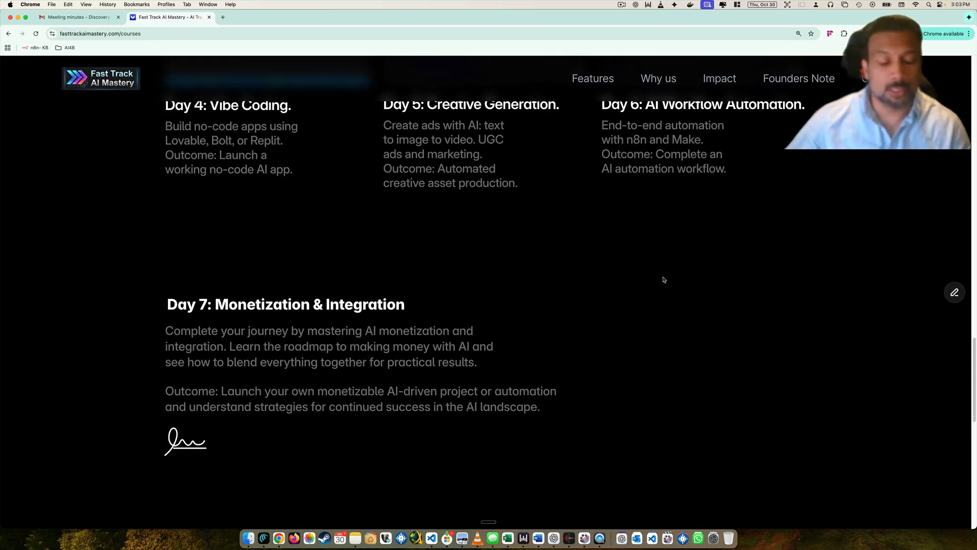
pyautogui.scroll(-3)
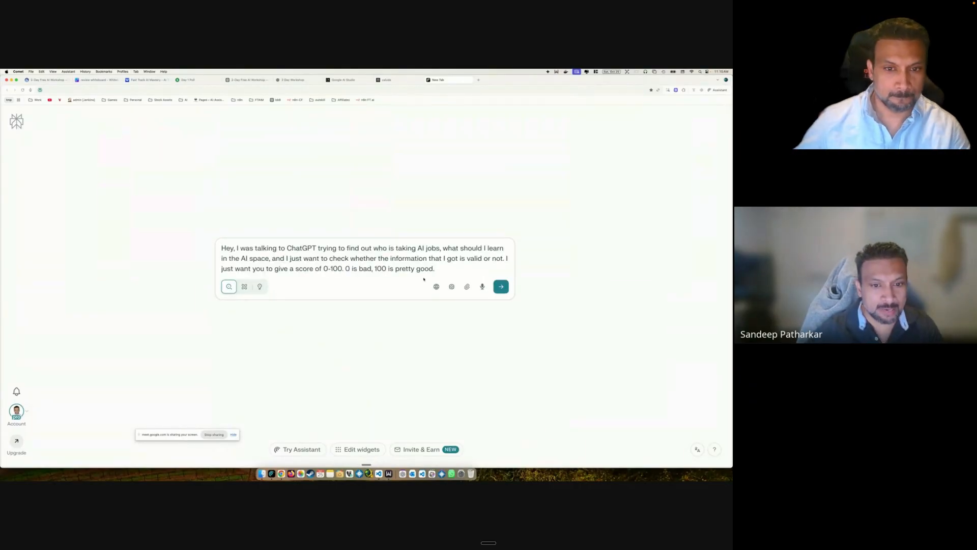
# - Paste ChatGPT's answer into Perplexity, request a 0–100 validity score, and view the 94/100 result
pyautogui.click(501, 286)
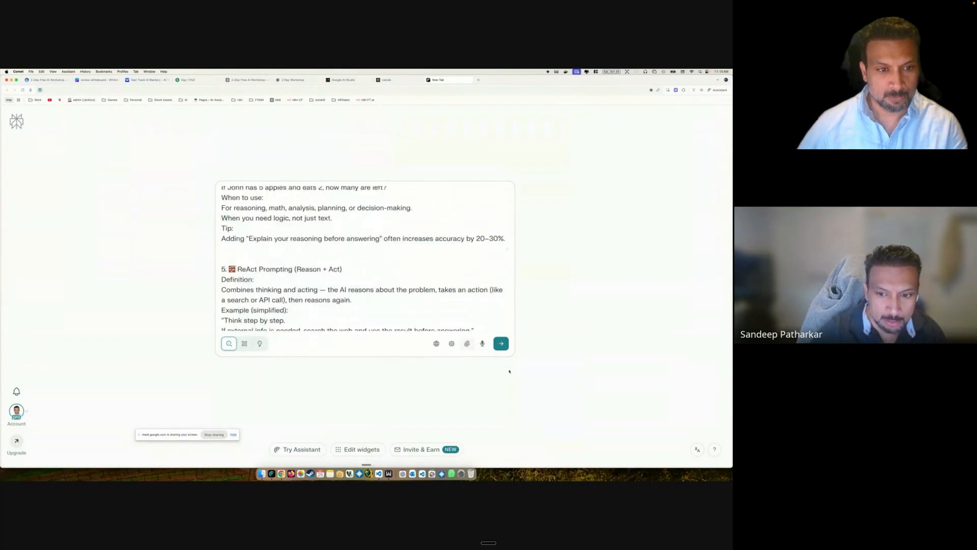
pyautogui.click(501, 343)
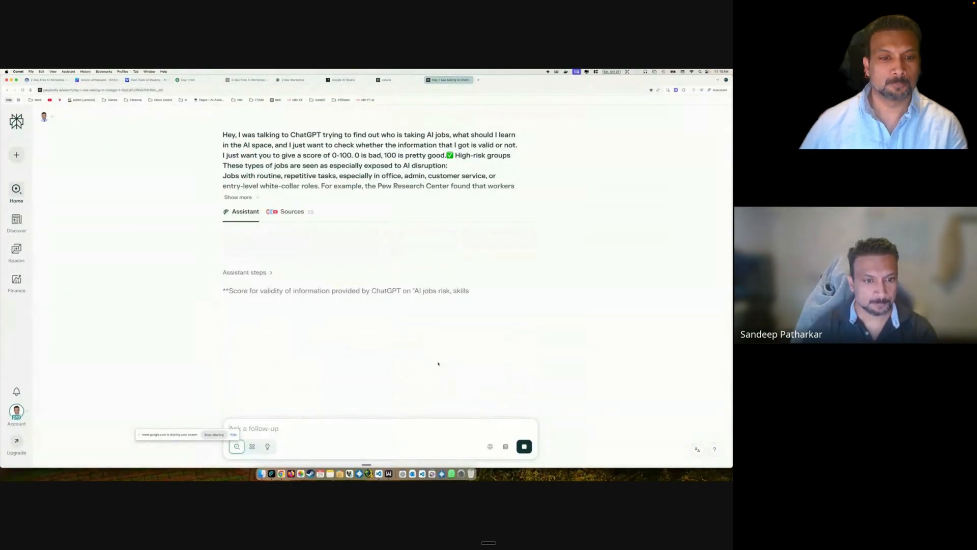
pyautogui.scroll(-3)
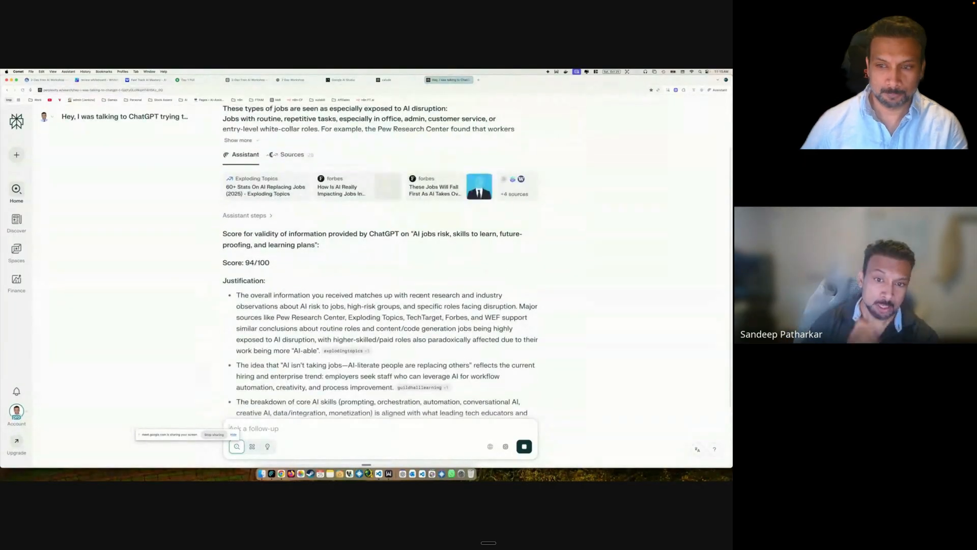